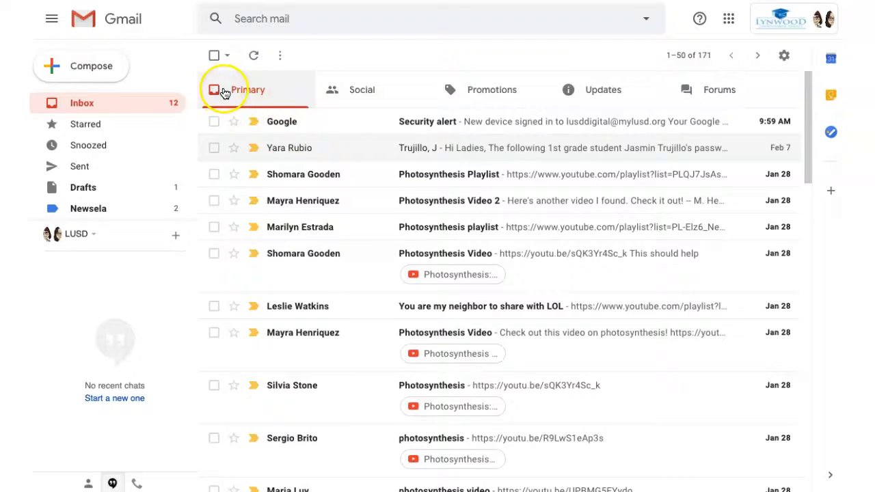
{"action": "mouse_move", "coordinate": [492, 90]}
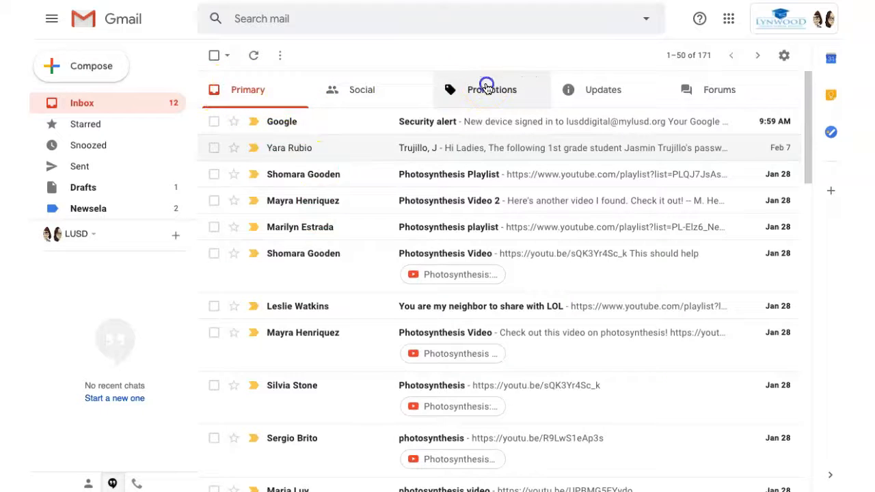
- From quick settings, try the Important first and Unread first inbox types
{"action": "left_click", "coordinate": [601, 91]}
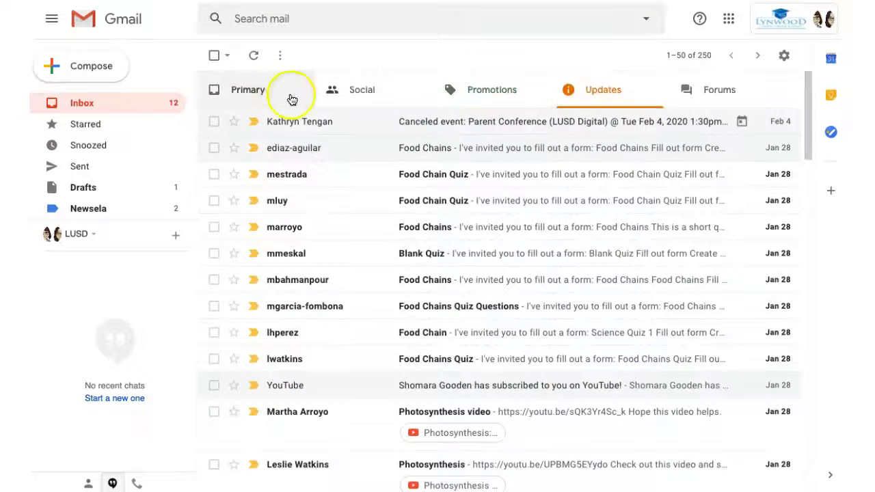
{"action": "mouse_move", "coordinate": [248, 90]}
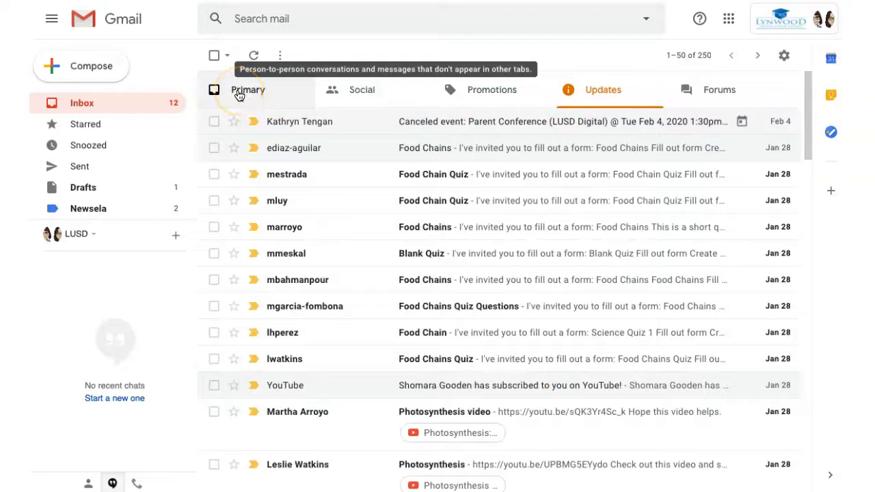
{"action": "mouse_move", "coordinate": [487, 90]}
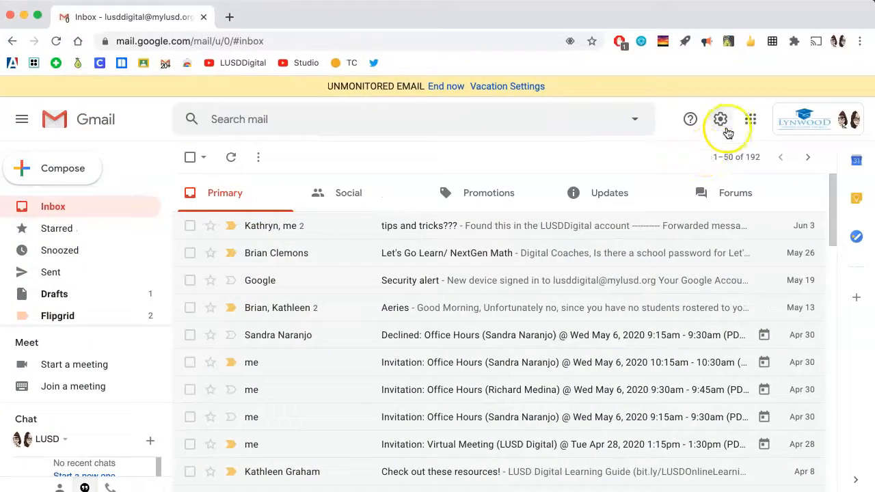
{"action": "left_click", "coordinate": [719, 119]}
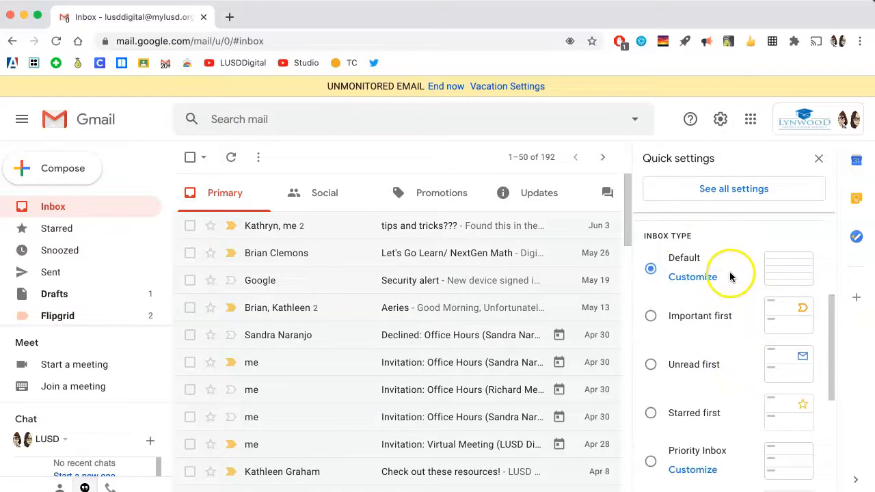
{"action": "scroll", "scroll_direction": "down", "scroll_amount": 3}
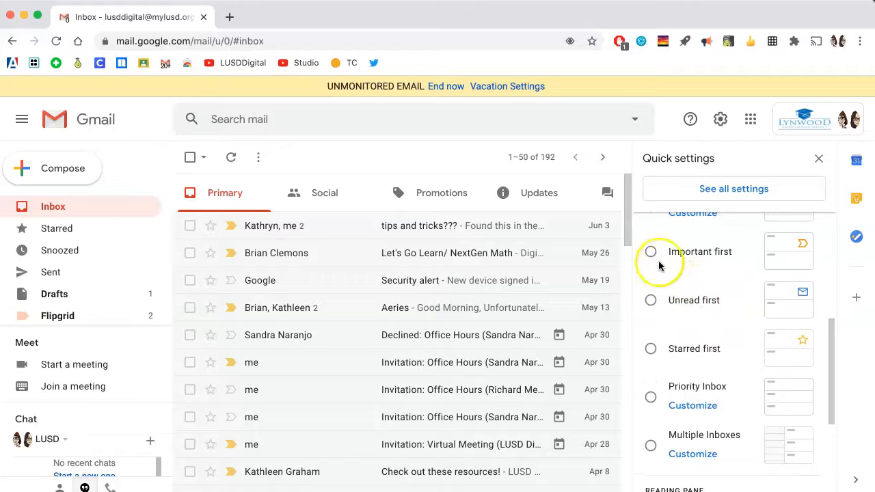
{"action": "left_click", "coordinate": [651, 251]}
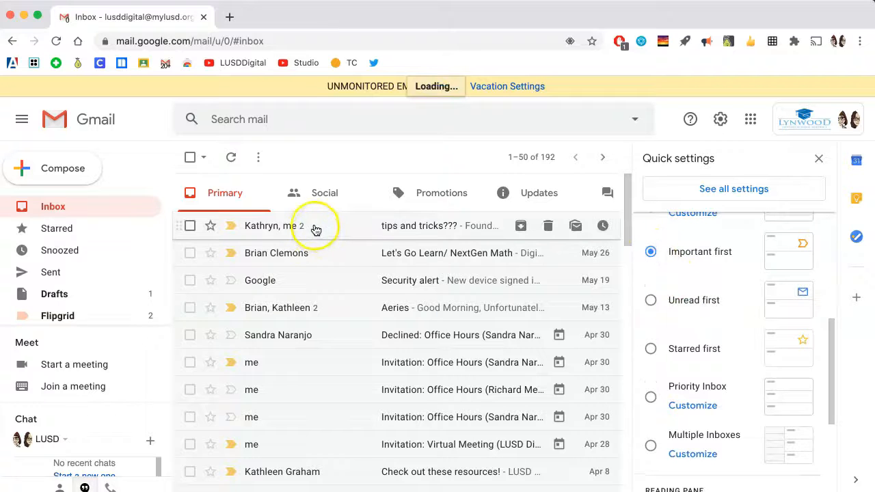
{"action": "left_click", "coordinate": [651, 252]}
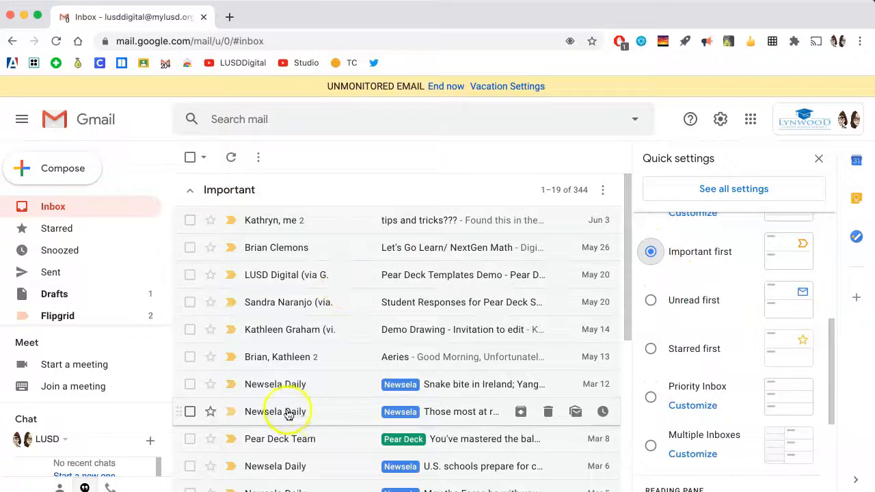
{"action": "scroll", "scroll_direction": "down", "scroll_amount": 3}
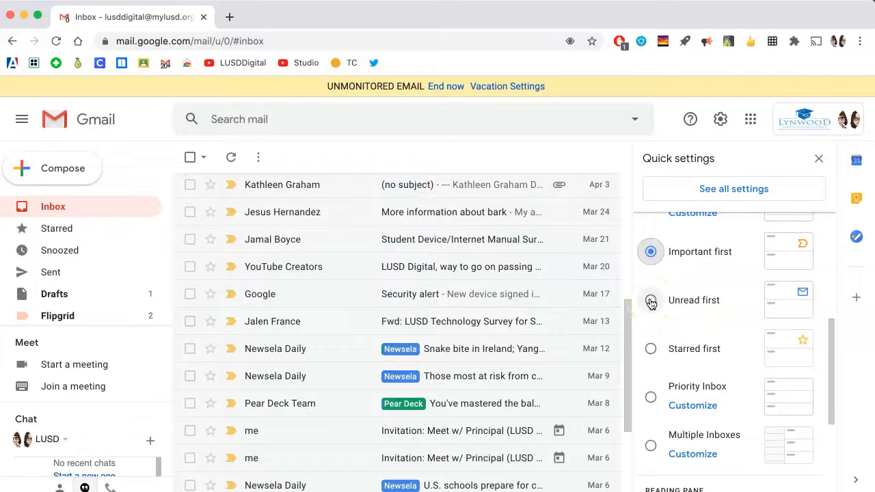
{"action": "left_click", "coordinate": [651, 300]}
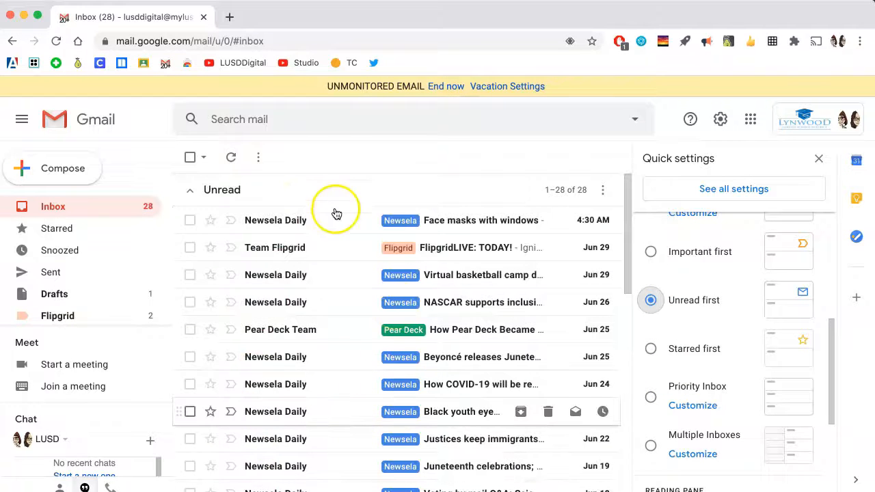
- Choose the Priority Inbox type and go to Customize for its full settings
{"action": "scroll", "scroll_direction": "down", "scroll_amount": 3}
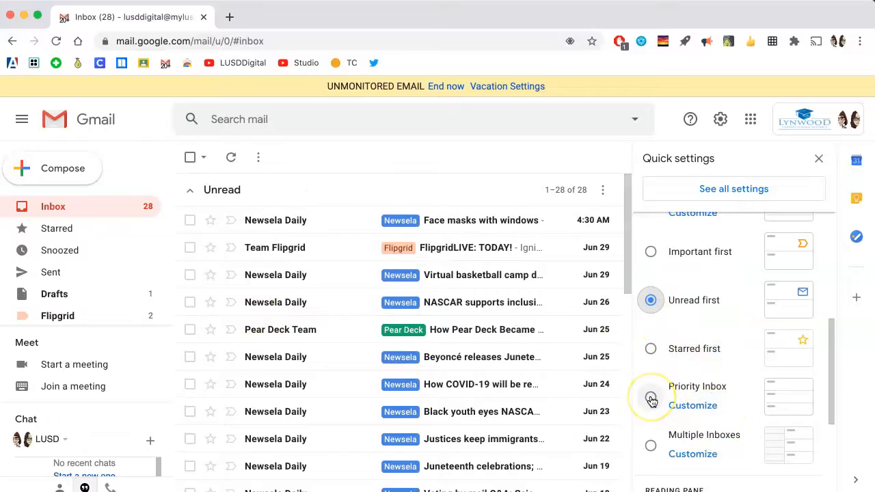
{"action": "left_click", "coordinate": [651, 397]}
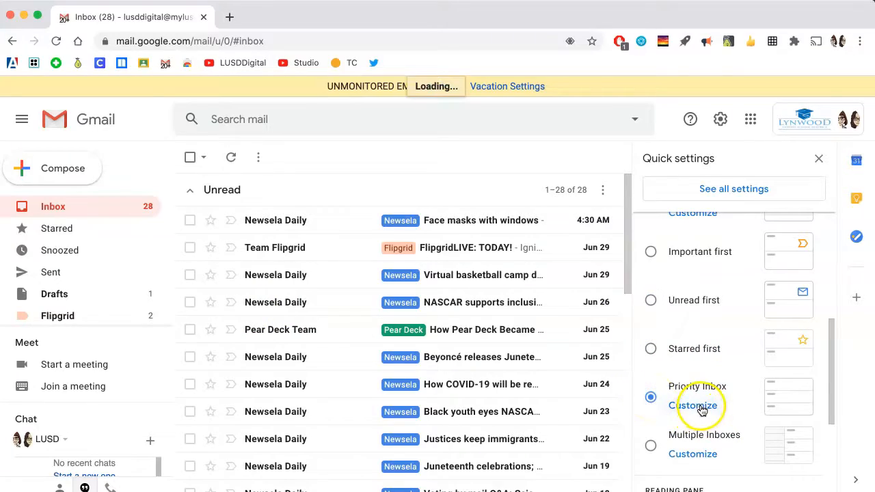
{"action": "left_click", "coordinate": [732, 189]}
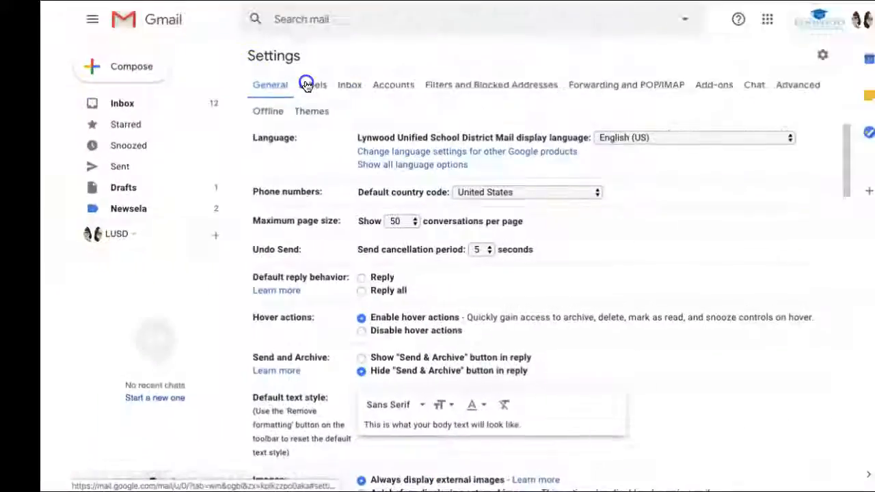
- In the Inbox settings tab, set the inbox type dropdown to Priority Inbox
{"action": "left_click", "coordinate": [309, 84]}
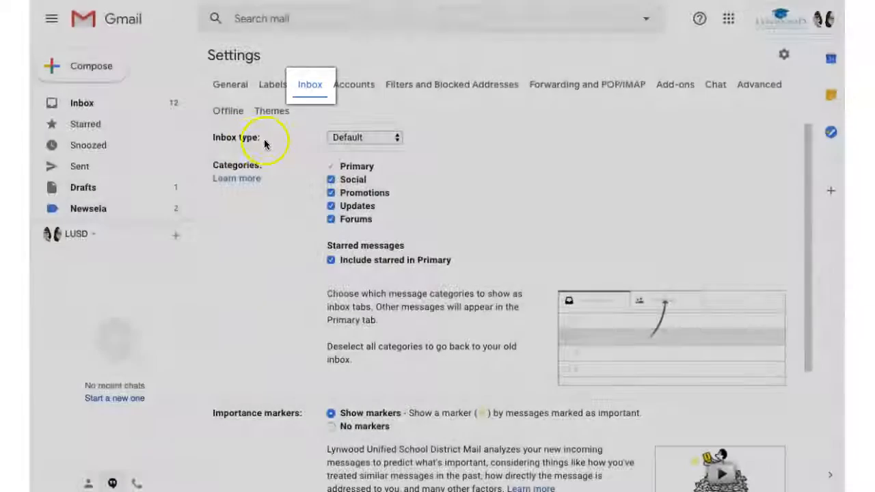
{"action": "left_click", "coordinate": [363, 137]}
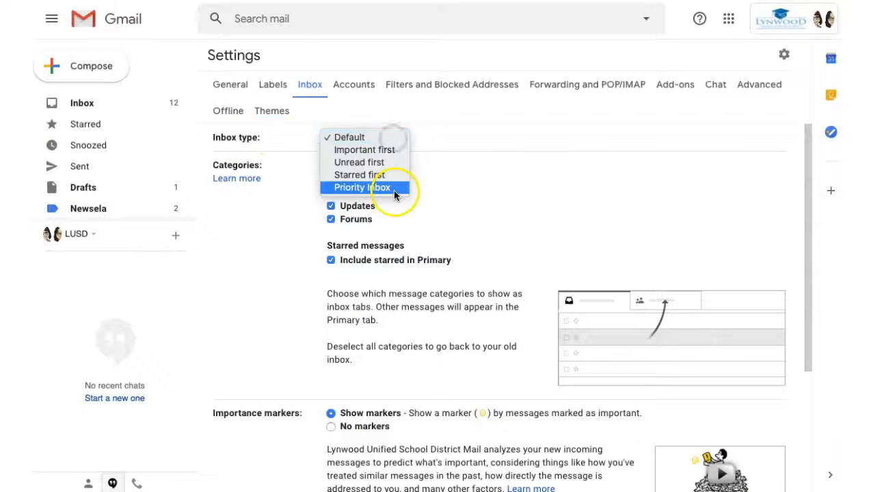
{"action": "left_click", "coordinate": [361, 187]}
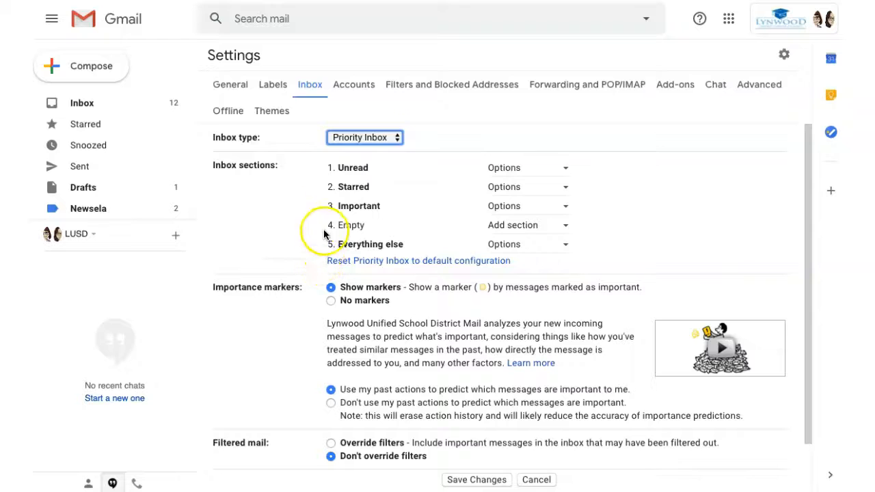
{"action": "mouse_move", "coordinate": [328, 189]}
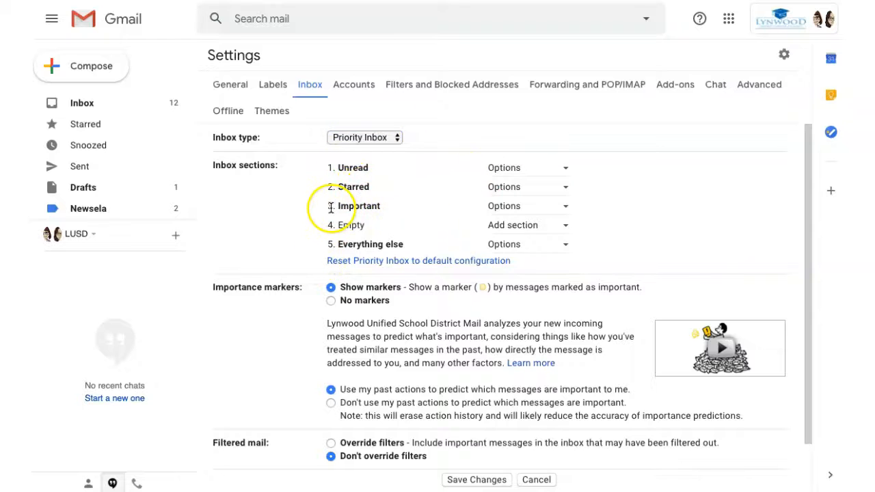
{"action": "mouse_move", "coordinate": [393, 212]}
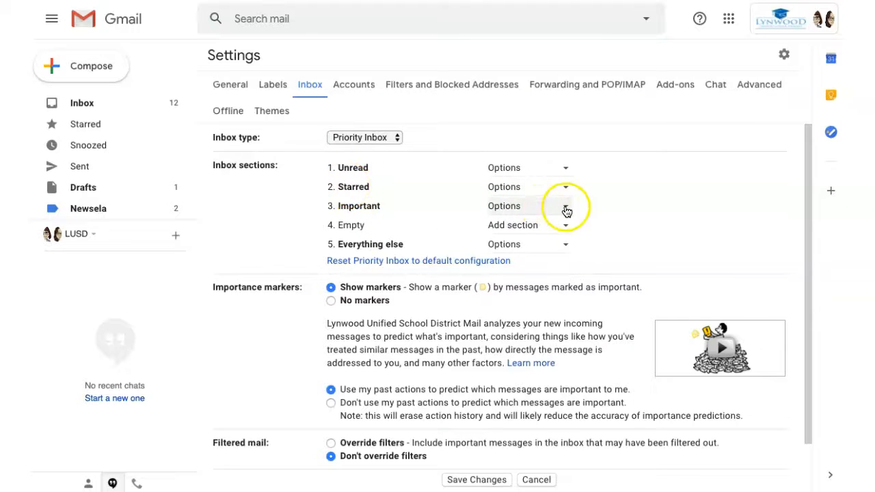
- Remove section 3 Important, leaving Unread, Starred and Everything else, and save changes
{"action": "left_click", "coordinate": [566, 205]}
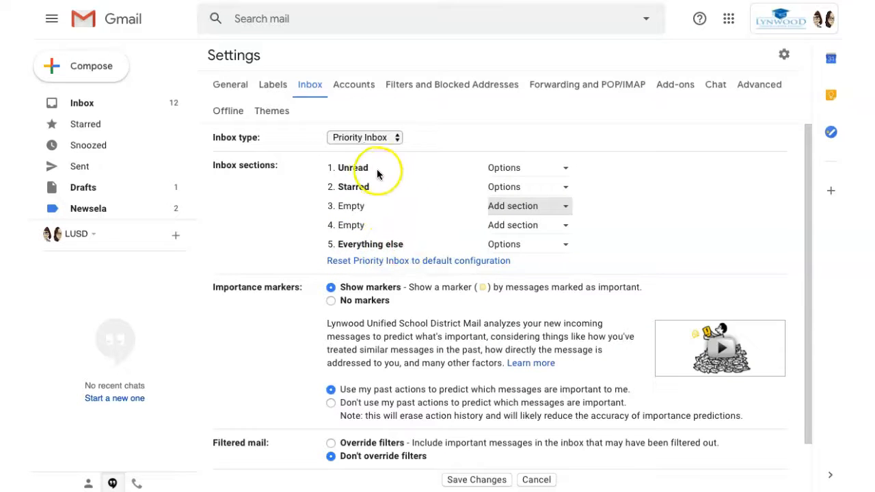
{"action": "scroll", "scroll_direction": "down", "scroll_amount": 3}
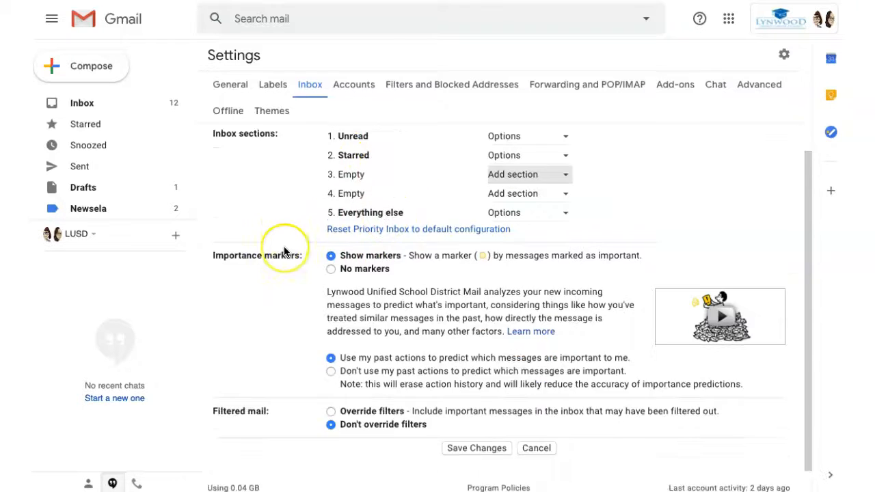
{"action": "left_click", "coordinate": [475, 448]}
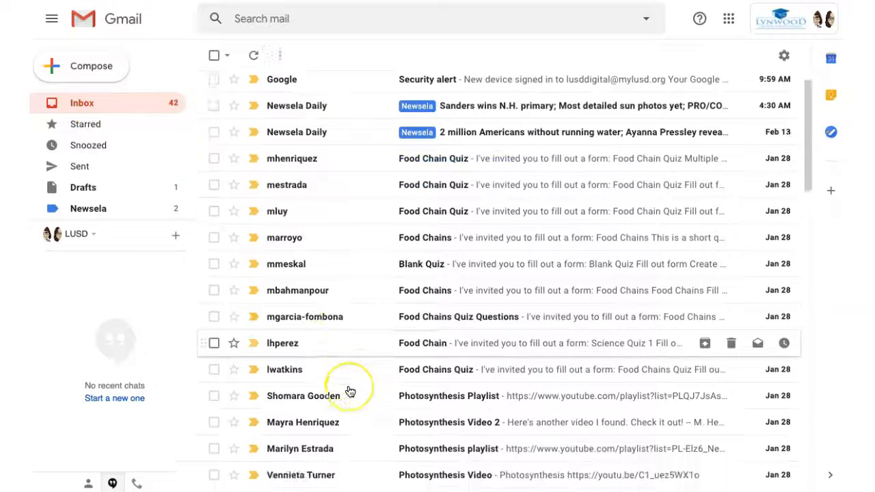
{"action": "scroll", "scroll_direction": "down", "scroll_amount": 3}
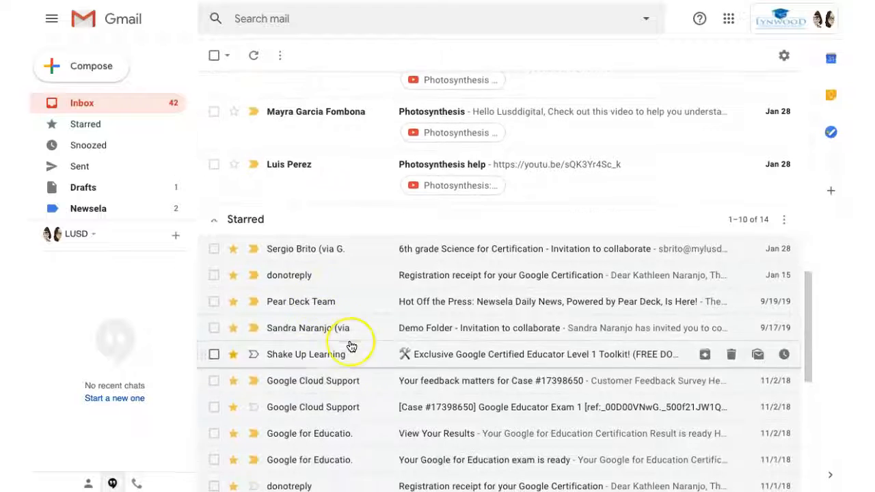
{"action": "scroll", "scroll_direction": "down", "scroll_amount": 3}
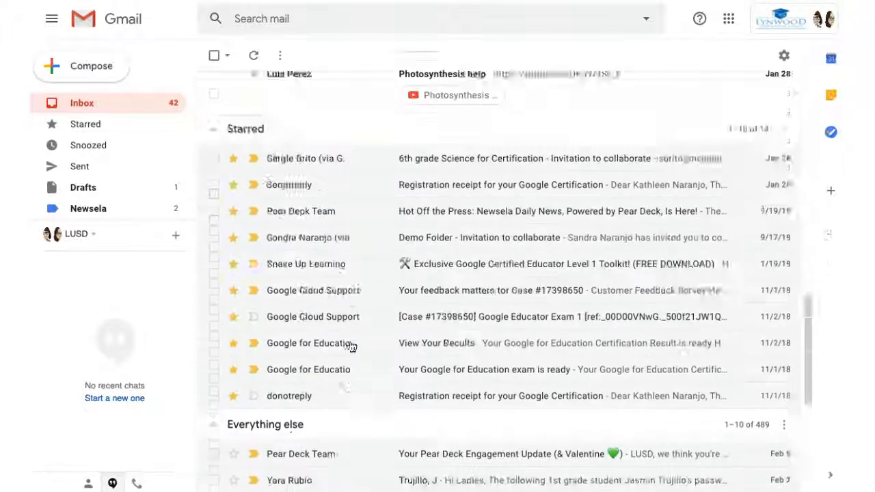